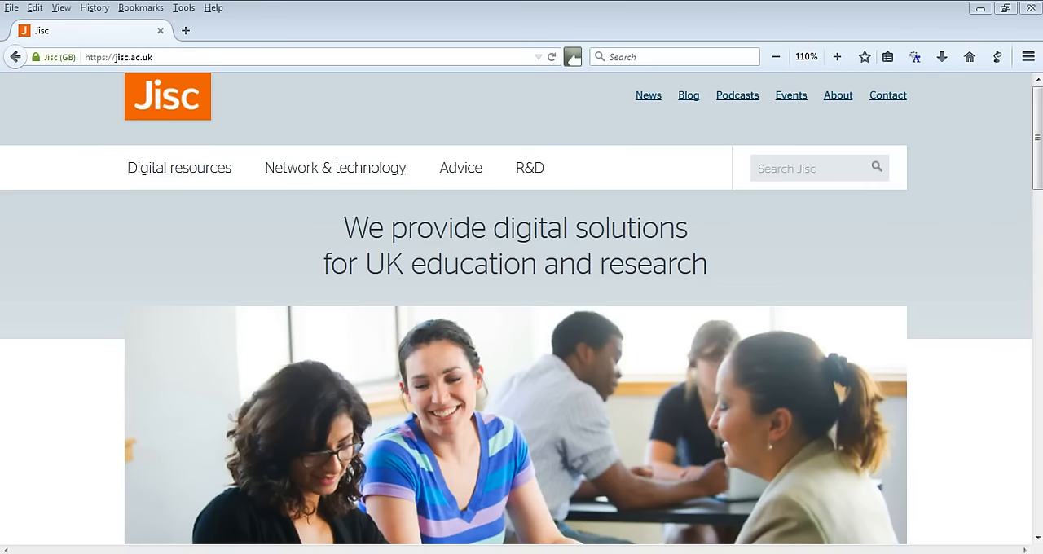
mouse_move(914, 56)
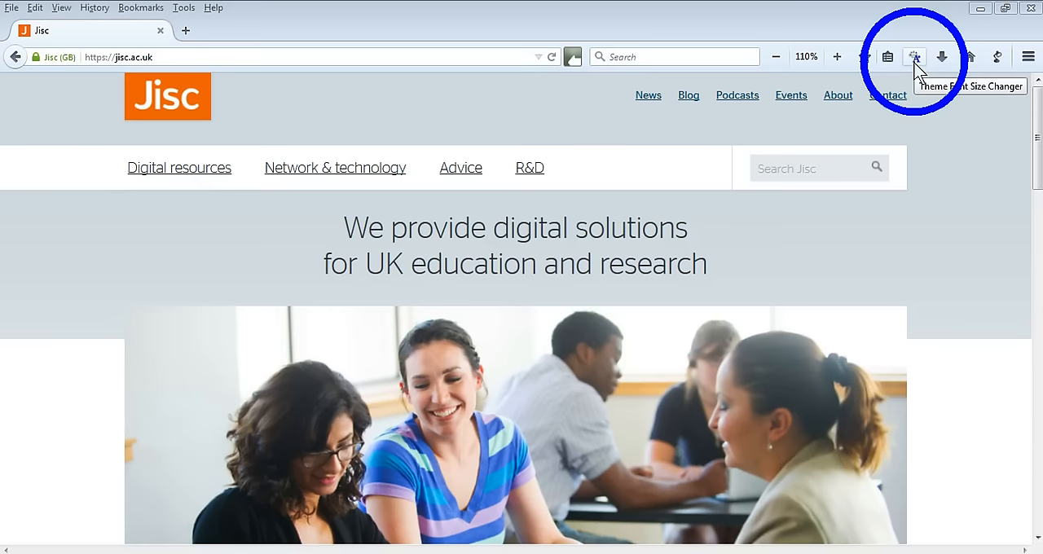
Step: Open the Theme Font & Size Changer settings and choose a Custom interface size of 12.0
click(914, 56)
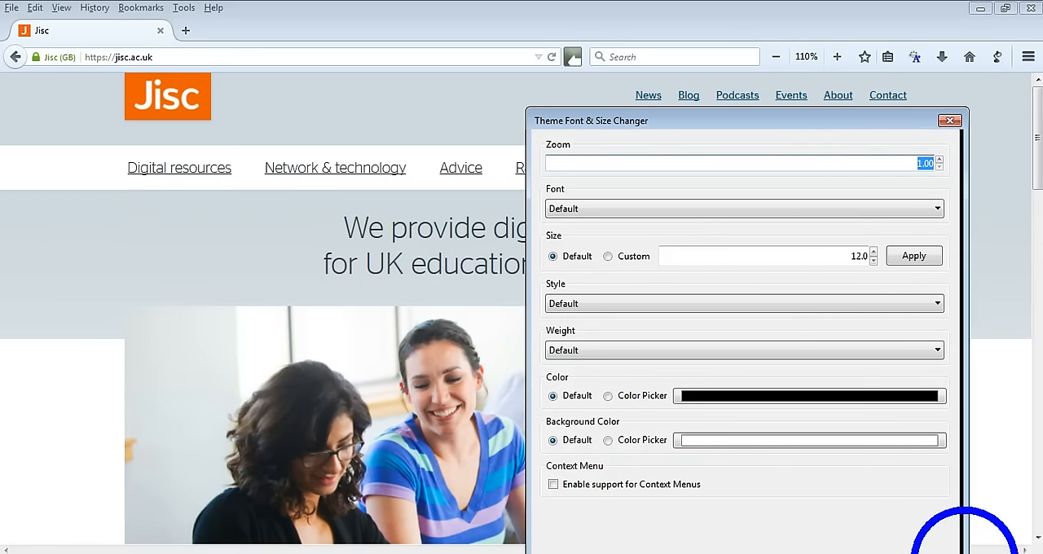
drag(591, 119, 615, 102)
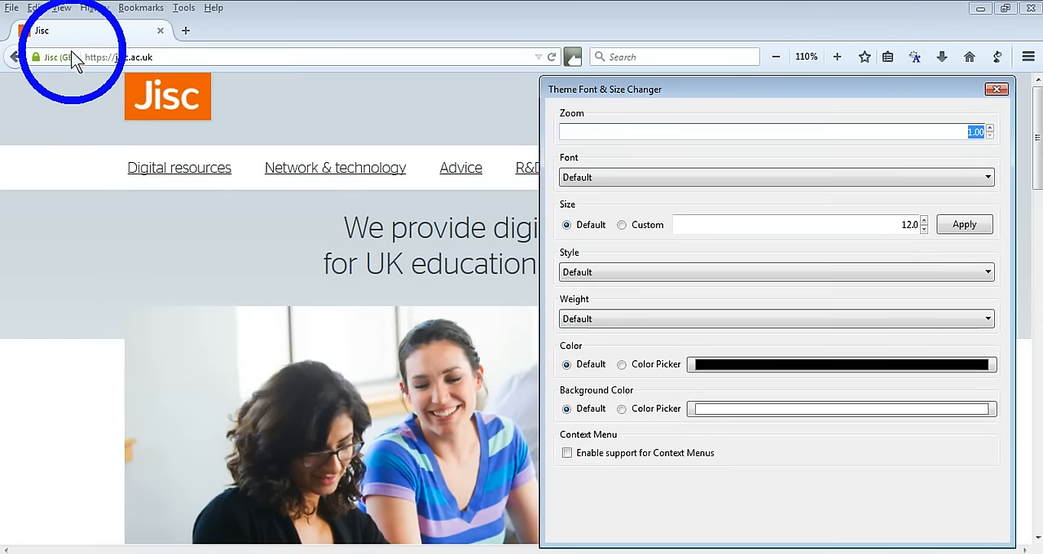
click(995, 89)
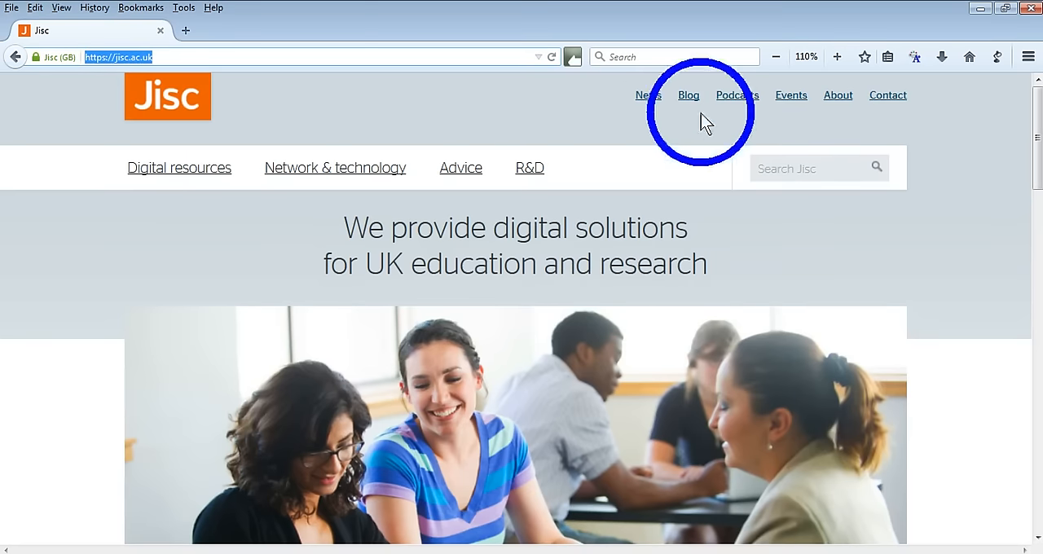
mouse_move(751, 385)
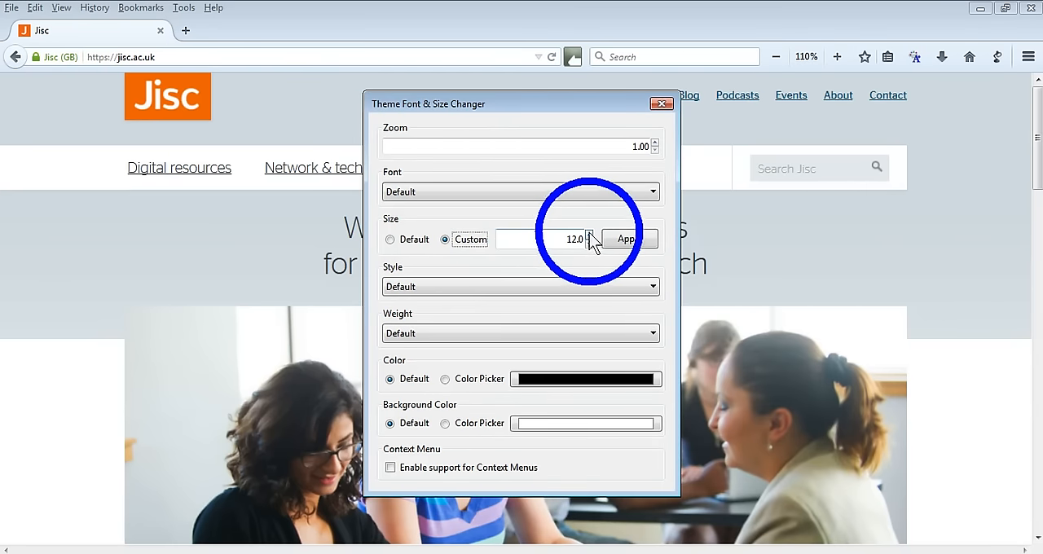
Step: Raise the custom interface font size to 16.5 and apply it
click(595, 235)
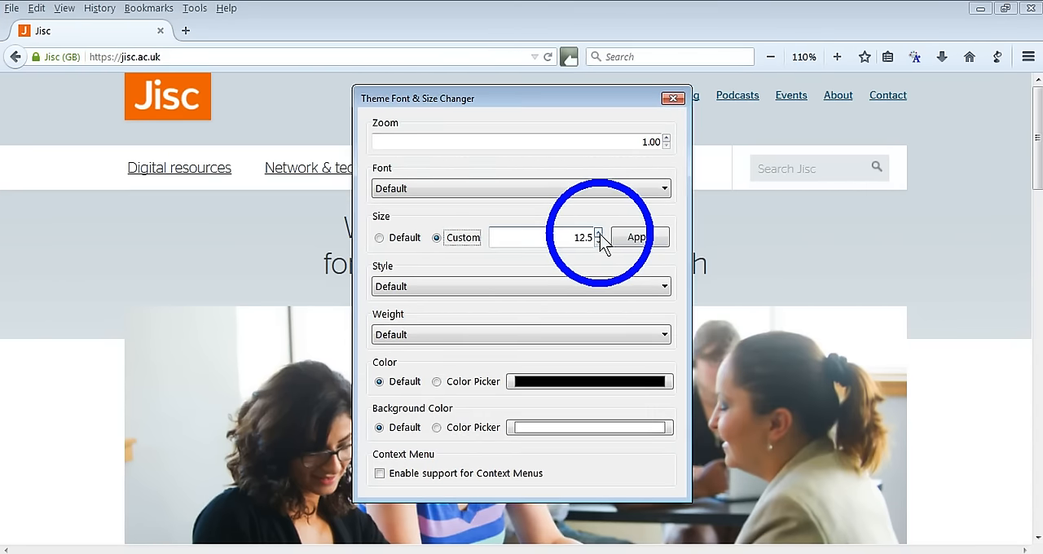
click(597, 233)
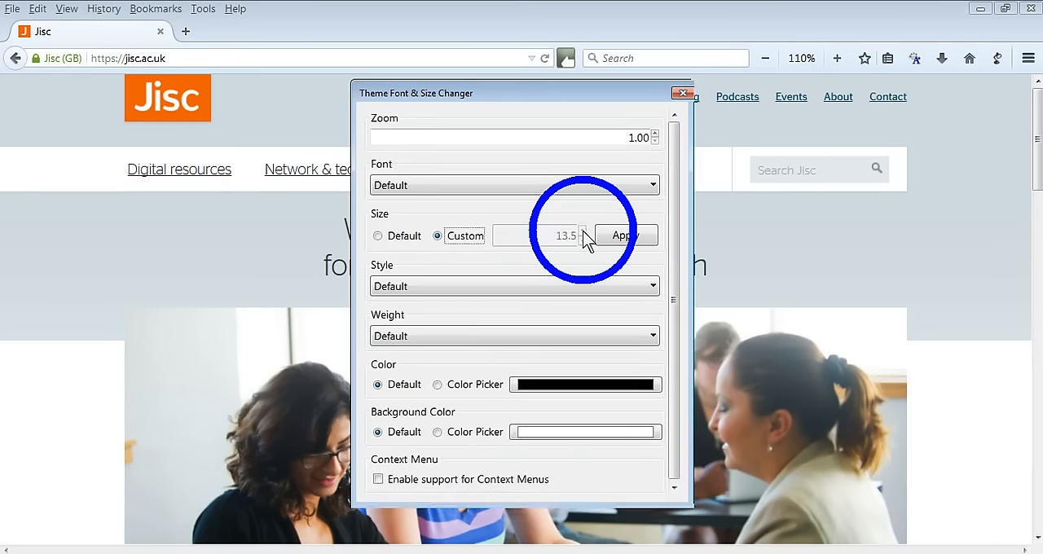
click(583, 231)
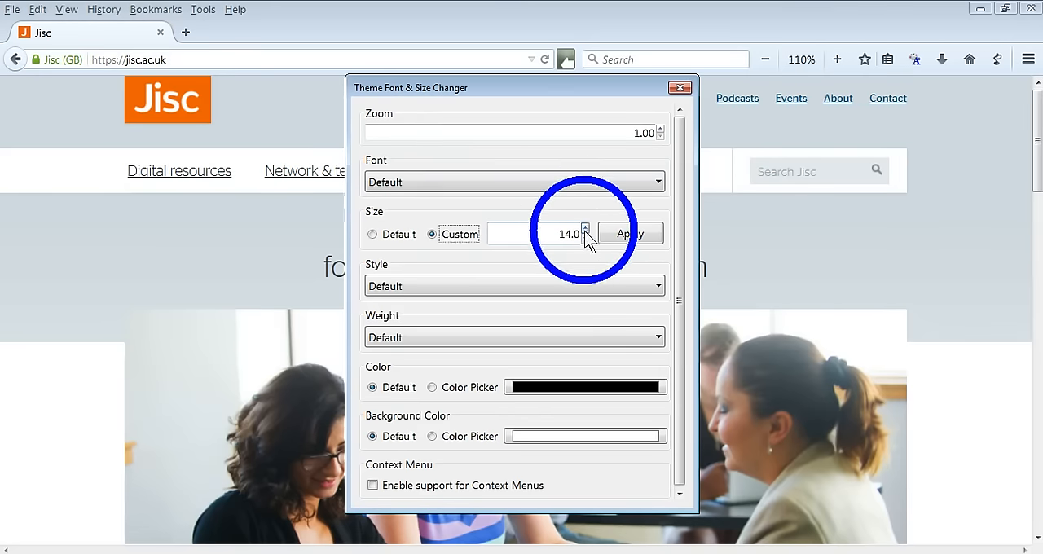
click(585, 229)
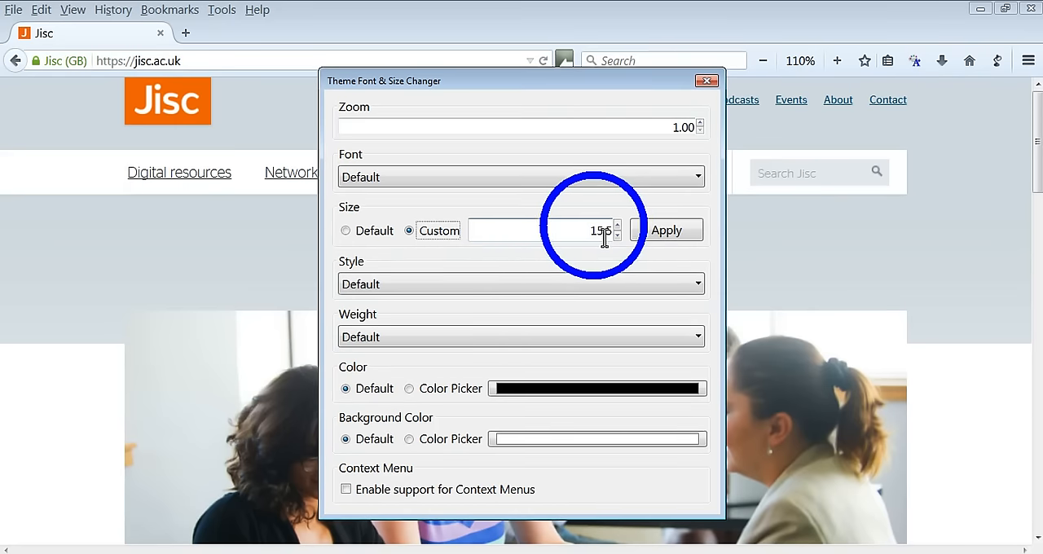
click(618, 222)
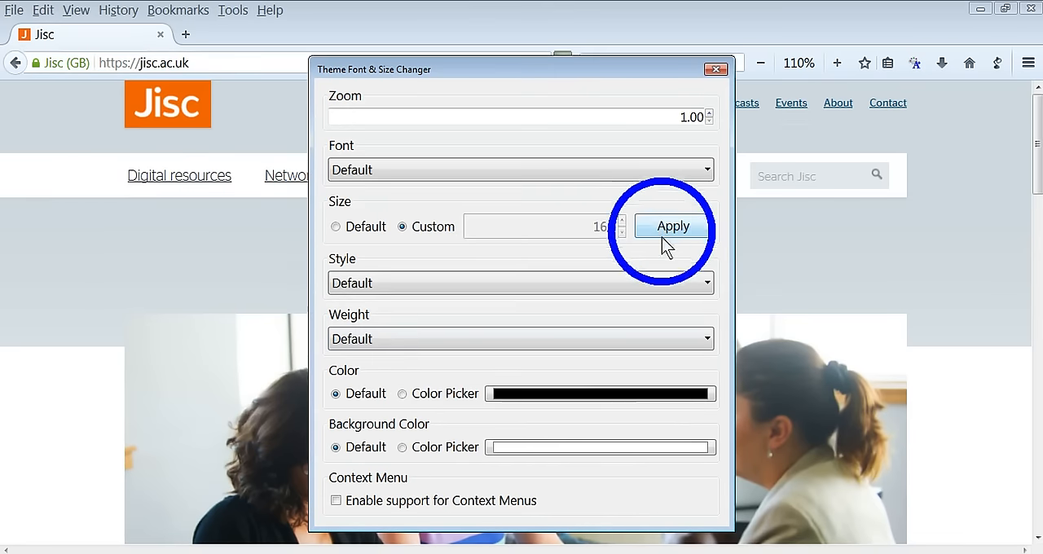
click(521, 282)
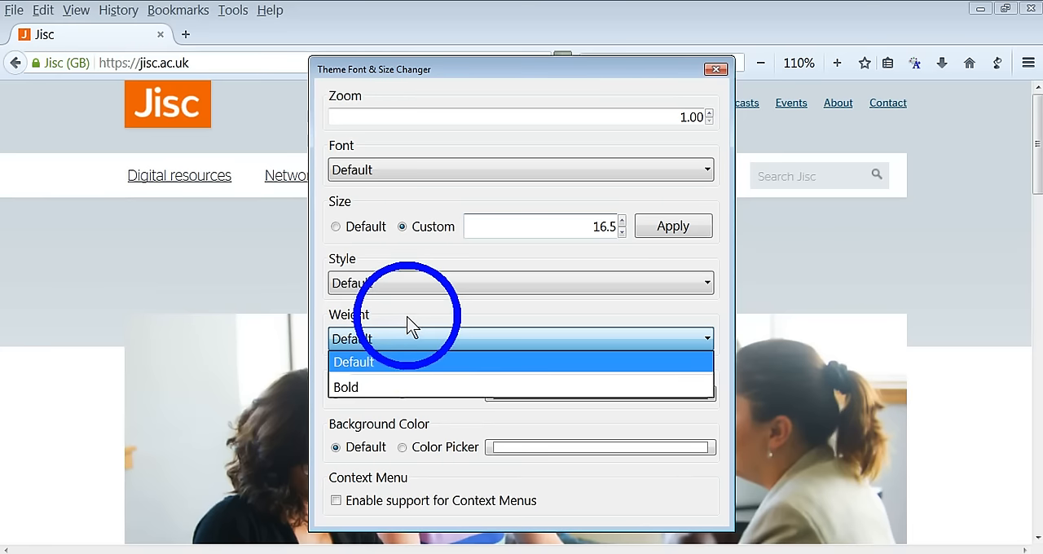
Step: Keep the default font weight and choose Corbel as the interface font
click(352, 361)
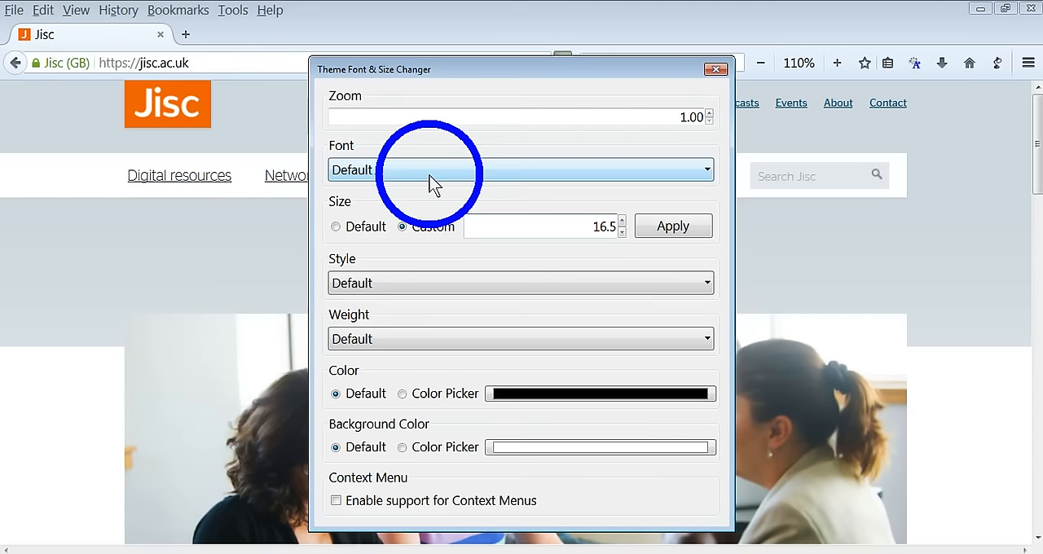
click(520, 170)
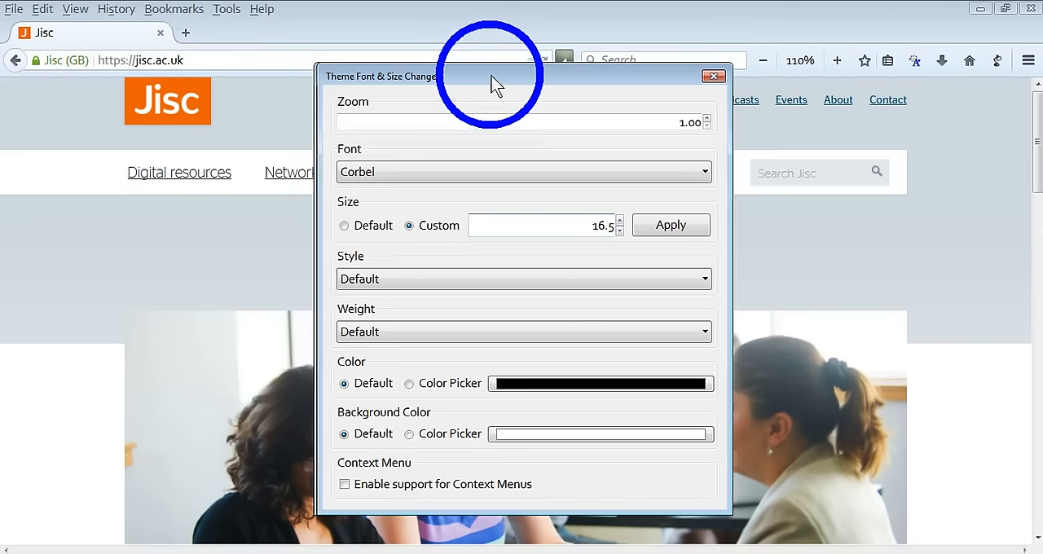
drag(497, 75, 717, 21)
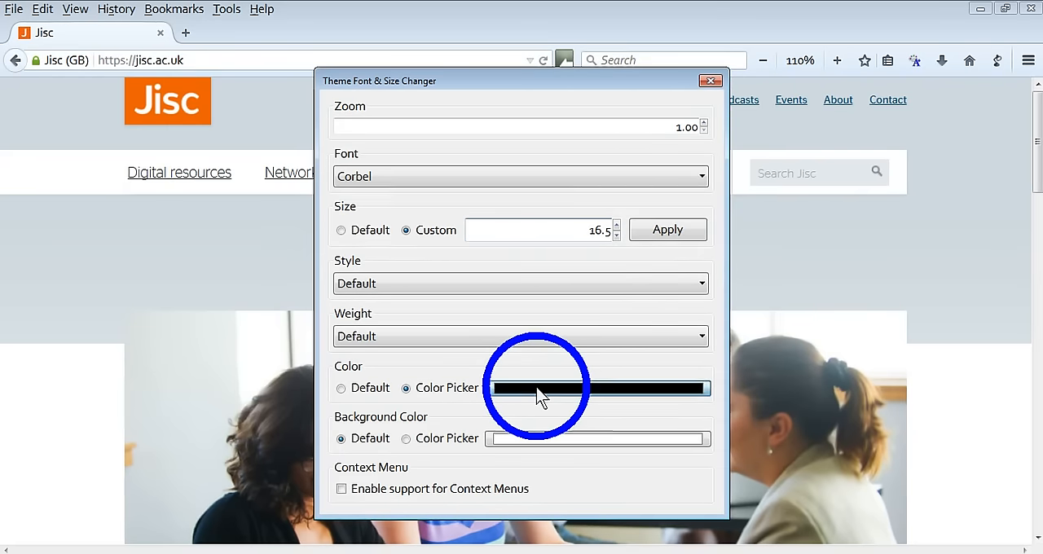
Step: Set the interface text colour to blue and switch Background Color to Color Picker
click(599, 388)
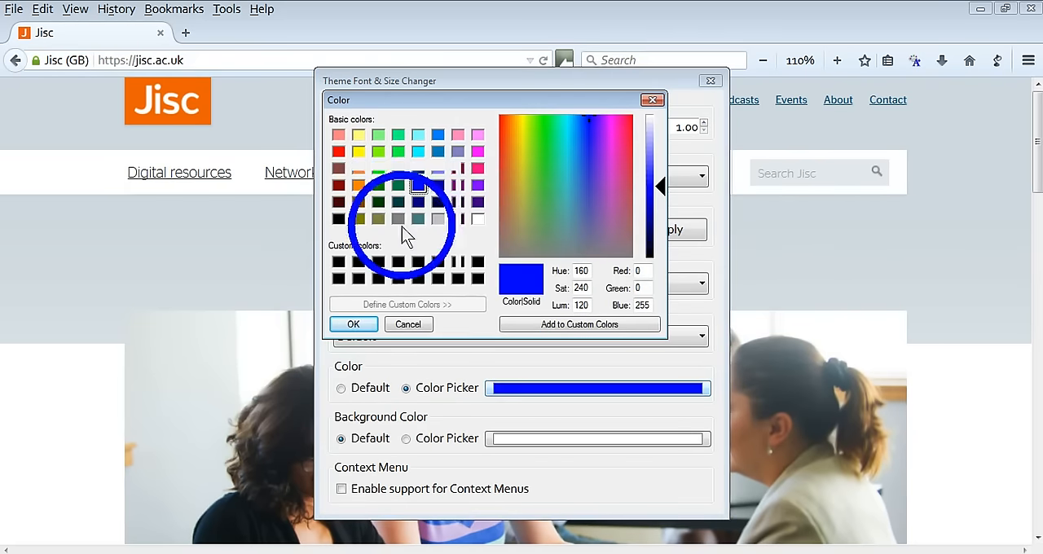
click(354, 324)
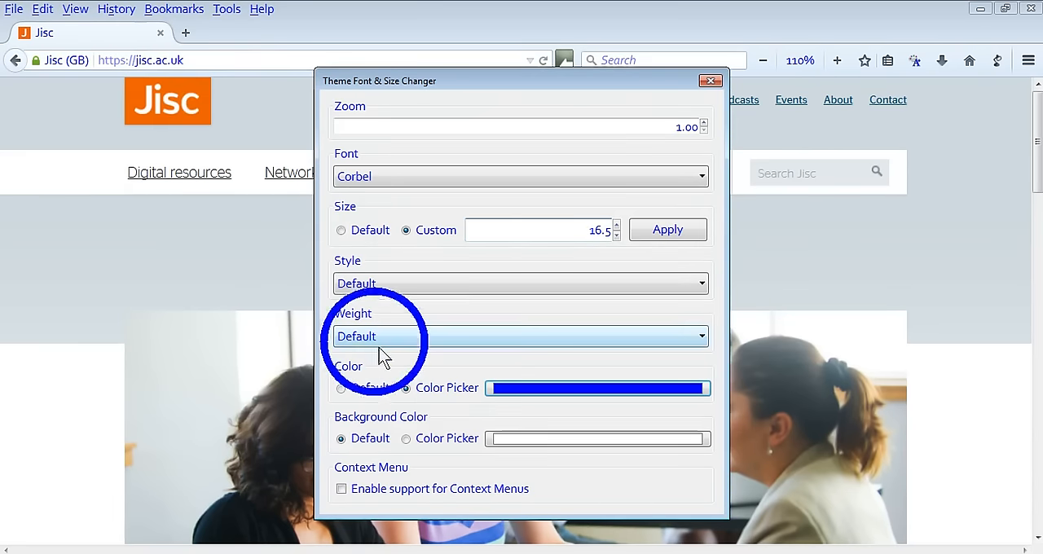
click(406, 439)
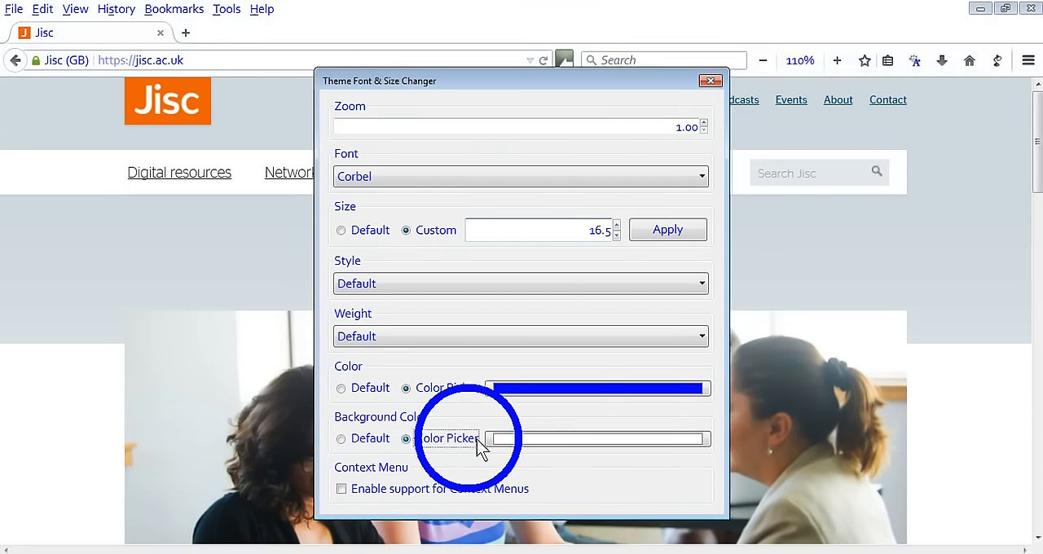
Step: Pick yellow as the background colour, then close the Theme Font & Size Changer window
click(446, 438)
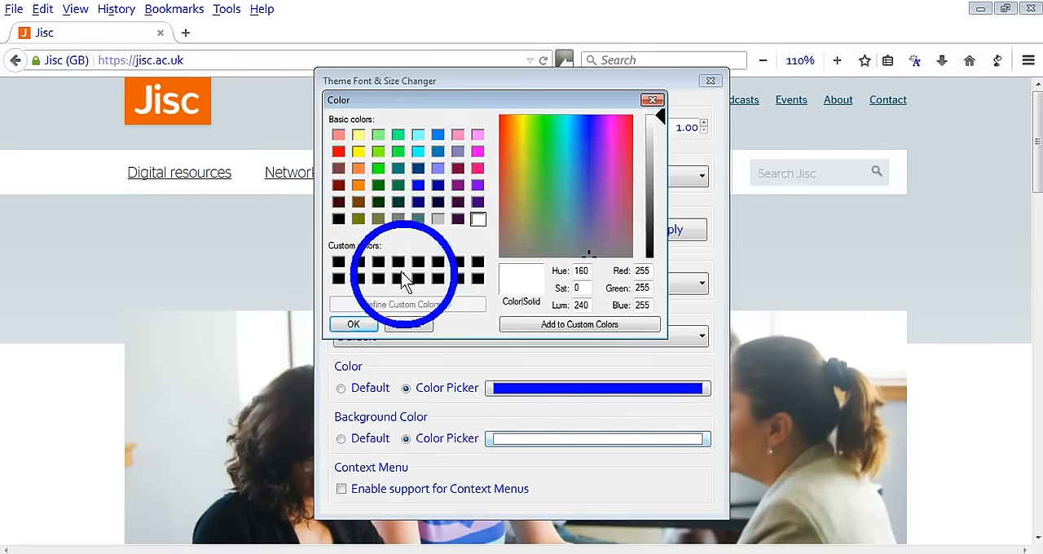
click(359, 152)
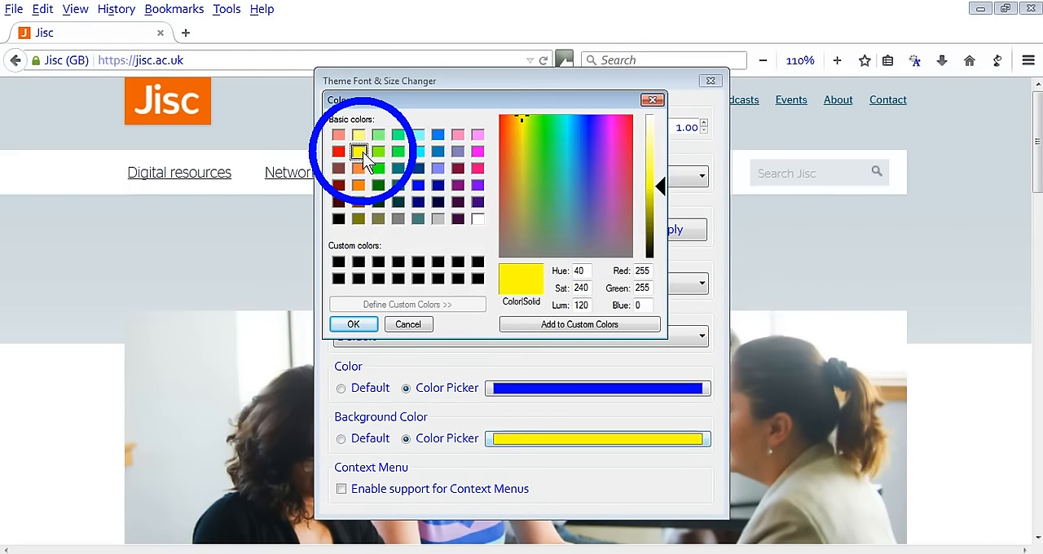
click(353, 324)
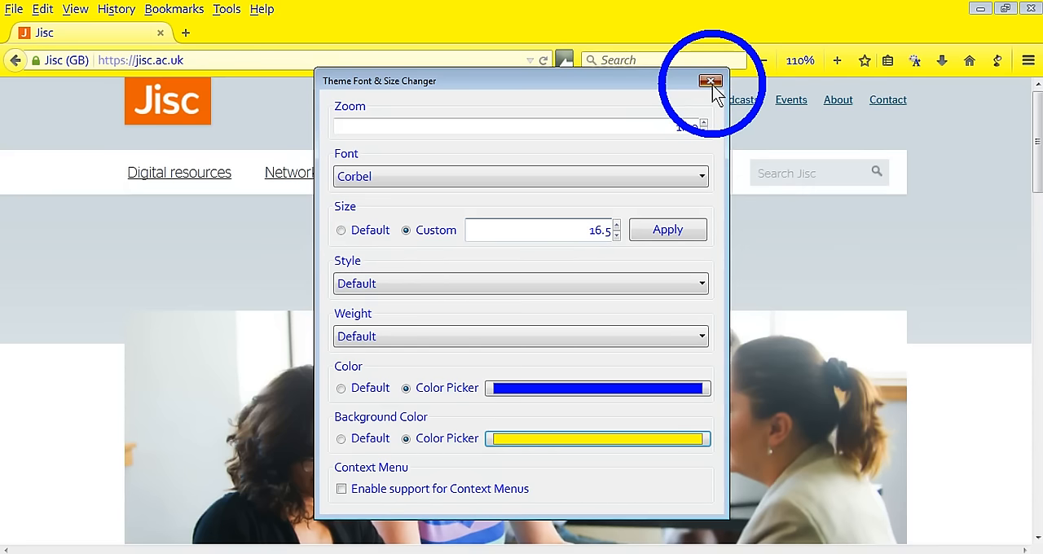
click(709, 80)
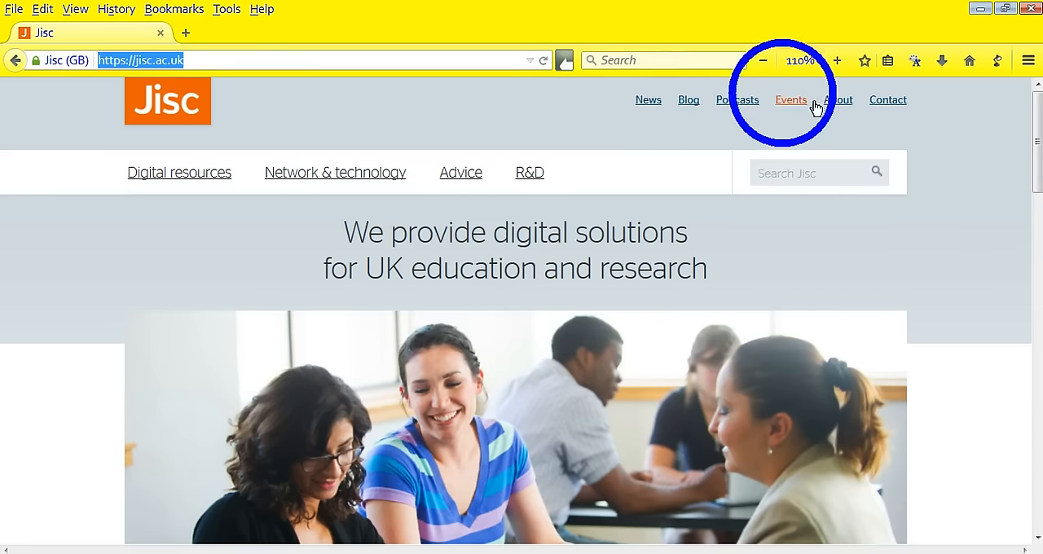